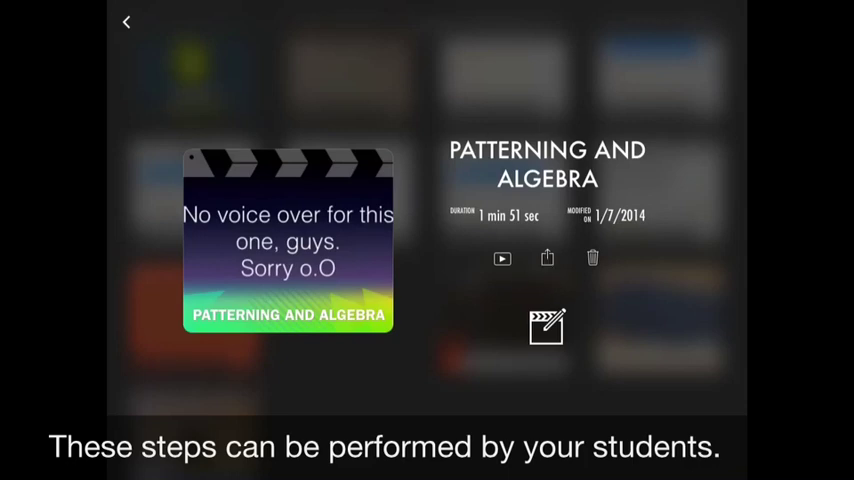
# Step: Bring up the Share options for the Patterning and Algebra movie
pyautogui.click(548, 258)
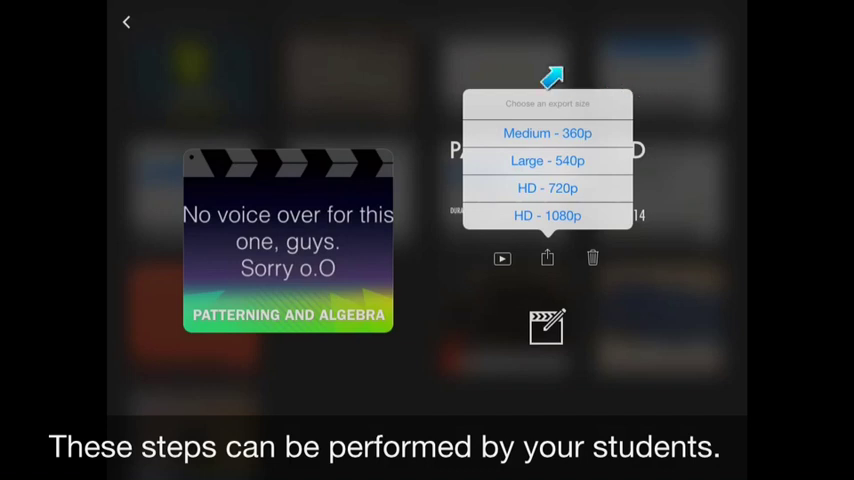
pyautogui.moveTo(620, 170)
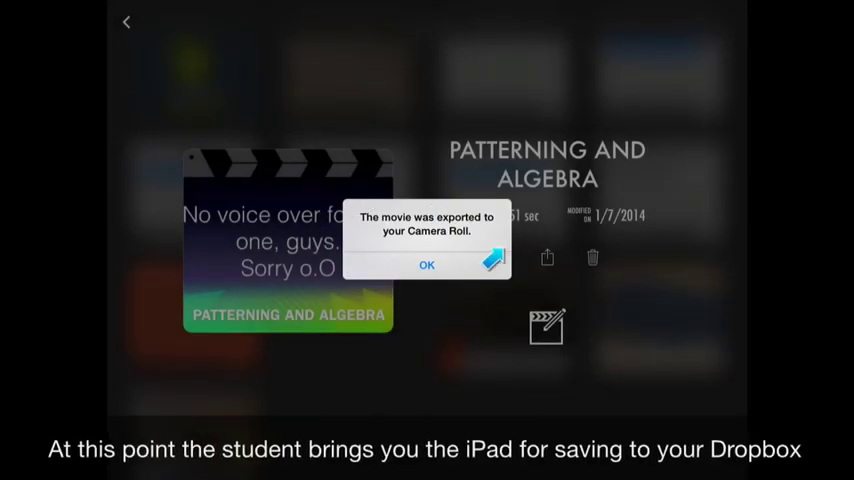
# Step: Acknowledge the Camera Roll export and launch Dropbox from the Productivity folder
pyautogui.click(428, 264)
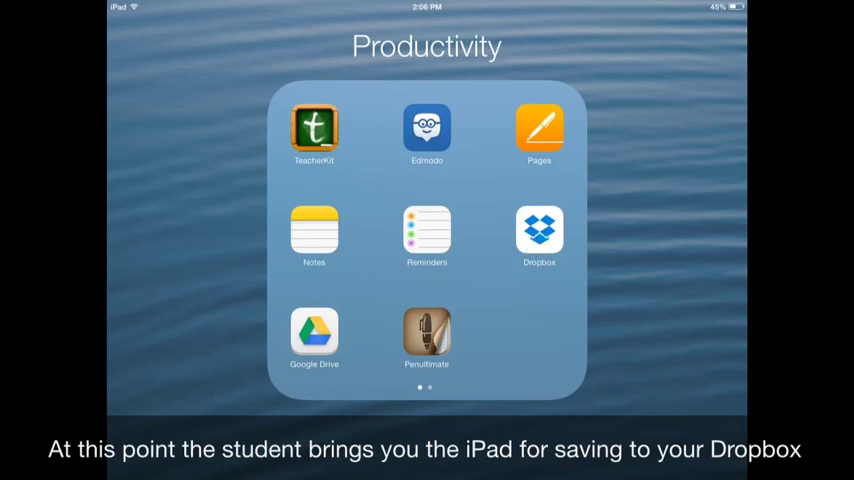
pyautogui.click(540, 236)
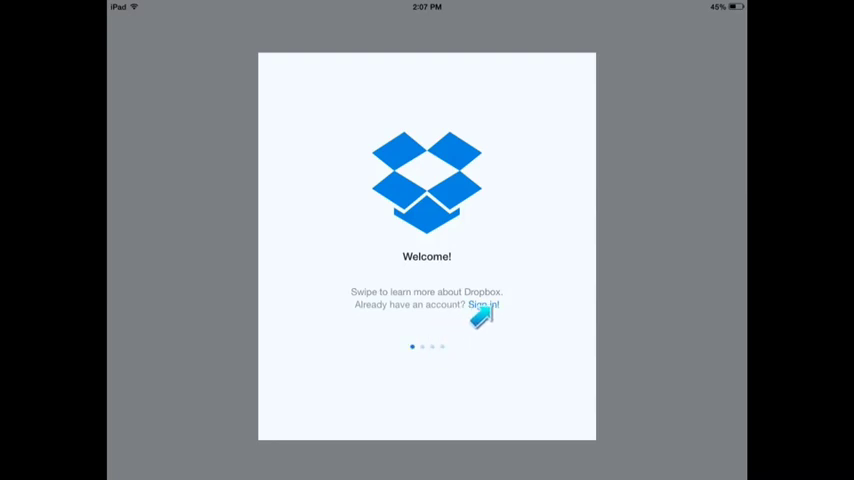
# Step: Sign in to Dropbox with the existing account credentials
pyautogui.click(482, 304)
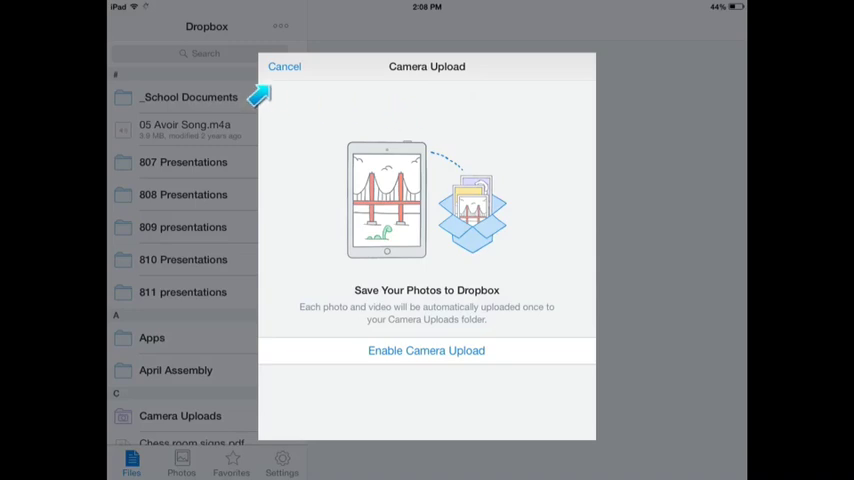
pyautogui.moveTo(492, 390)
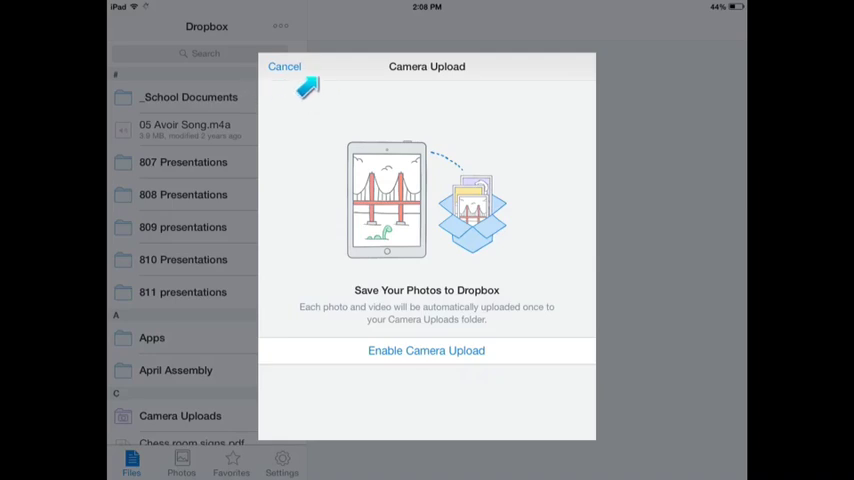
# Step: Decline Camera Upload, enter the 811 presentations folder and start adding a file
pyautogui.click(284, 66)
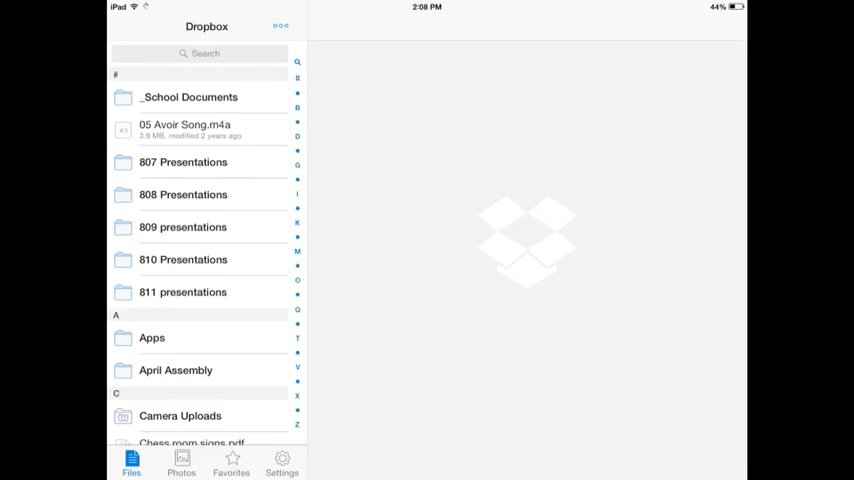
pyautogui.click(184, 292)
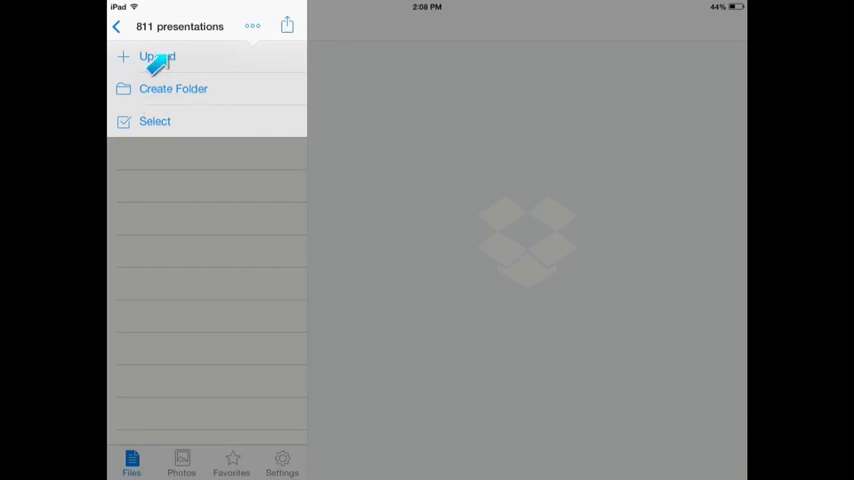
pyautogui.click(156, 56)
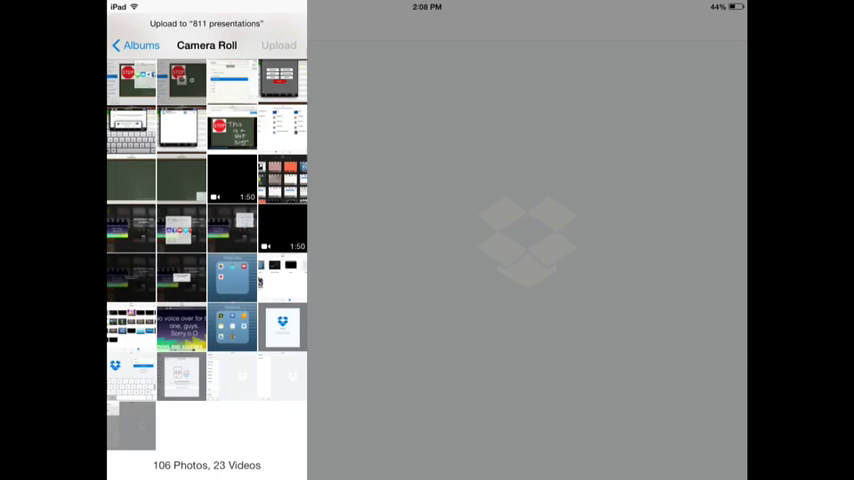
# Step: Upload the exported movie from Camera Roll, then show the Dropbox account settings
pyautogui.click(284, 228)
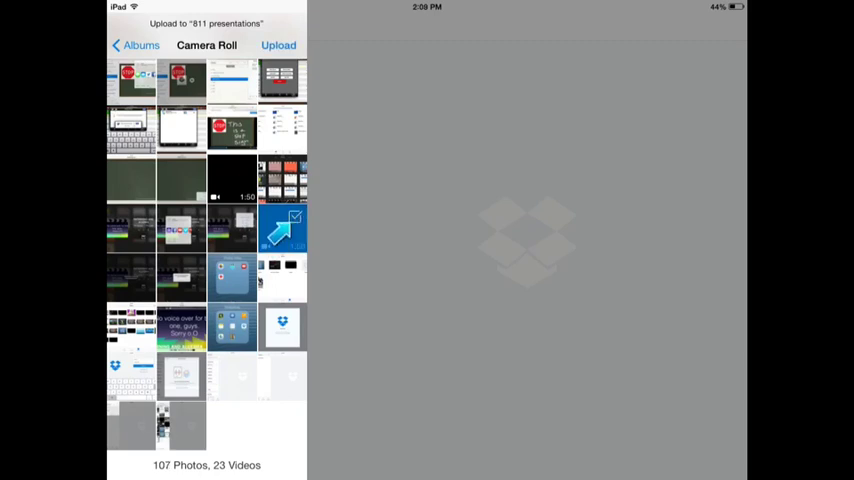
pyautogui.click(284, 228)
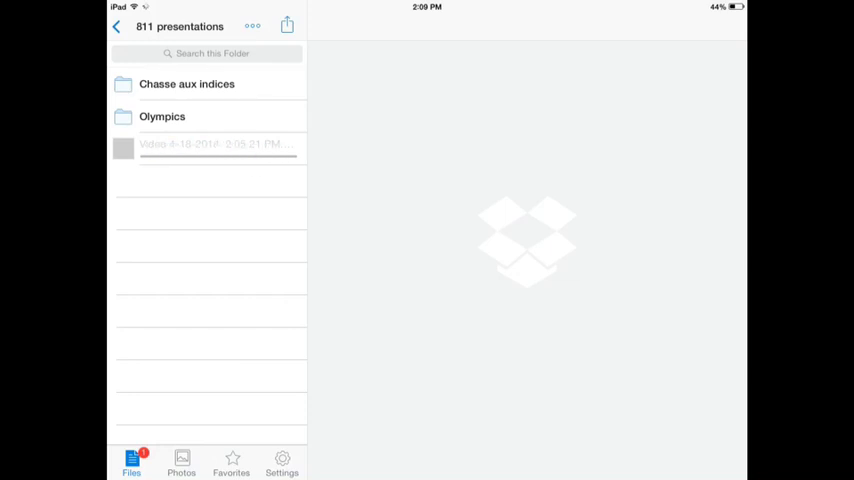
pyautogui.click(282, 462)
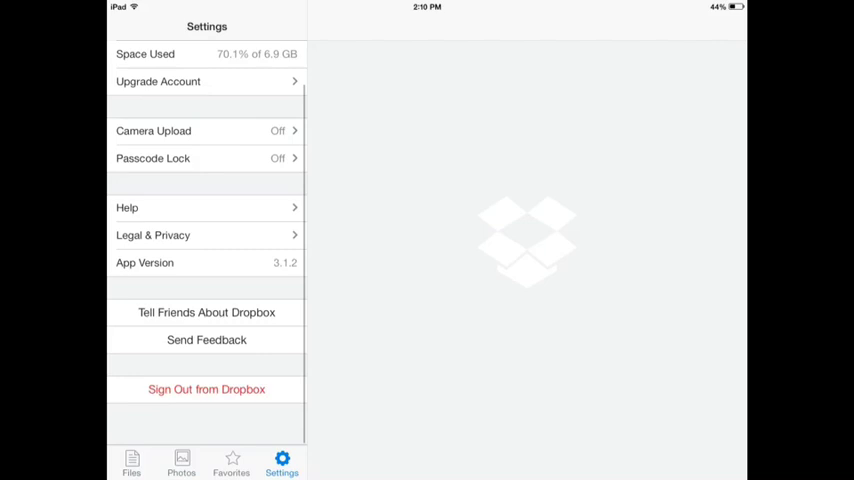